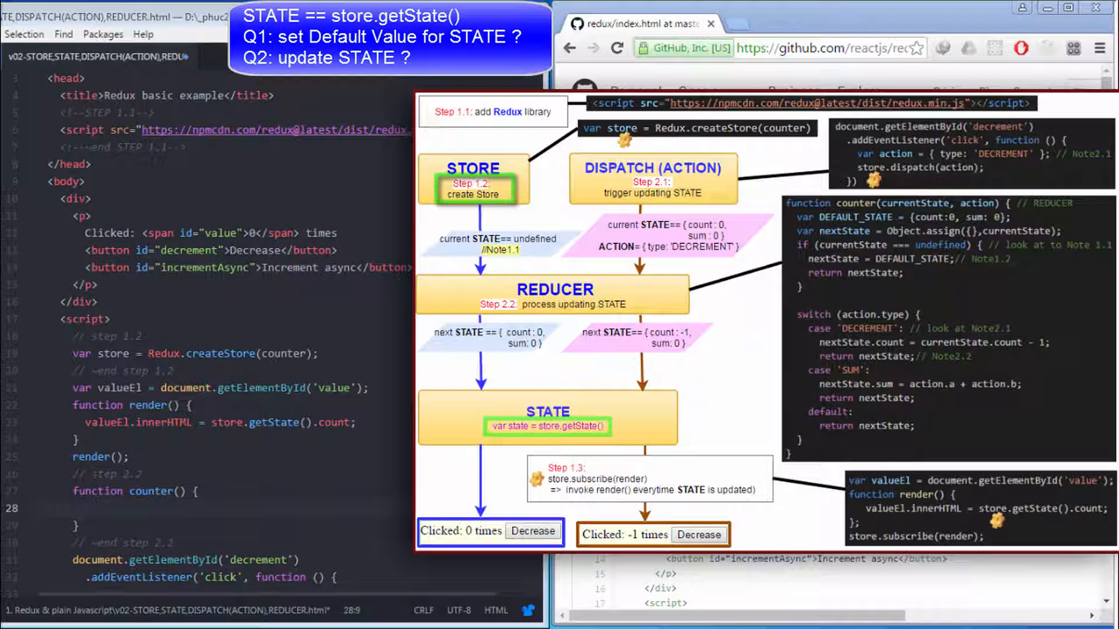
Step: Place the cursor on line 28 inside counter() and type var DEFAULT_STATE = {count:0
{"action": "left_click", "coordinate": [555, 289]}
{"action": "type", "text": "var DEFAULT_STATE = {count:0"}
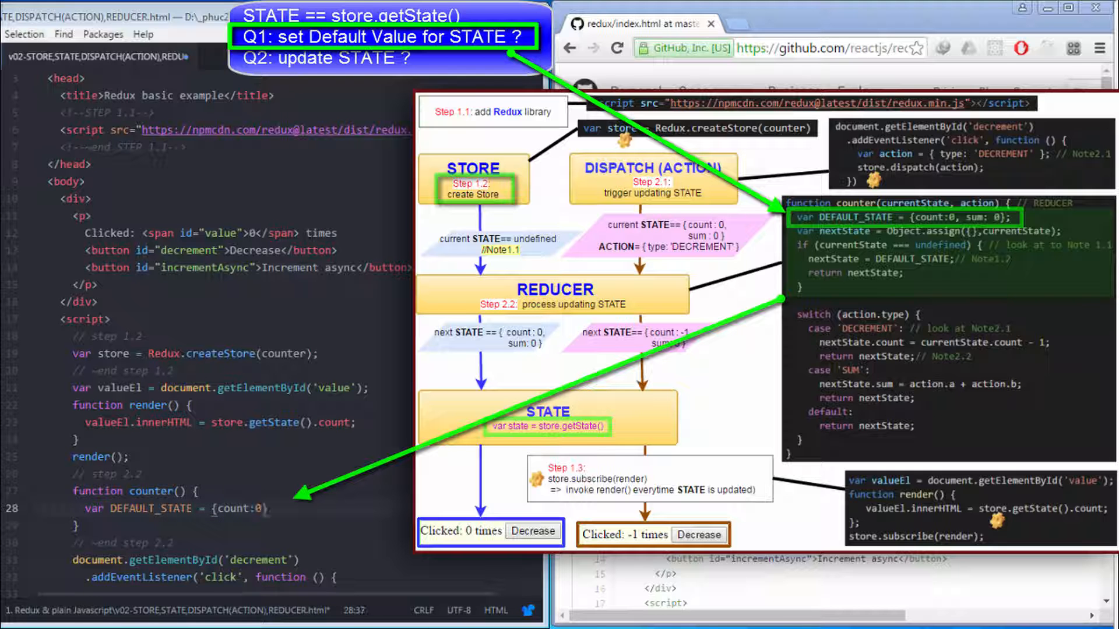
Step: Add sum: 0 to DEFAULT_STATE, copy currentState with Object.assign, return DEFAULT_STATE if undefined
{"action": "type", "text": ", sum: 0};"}
{"action": "type", "text": "var nextState ="}
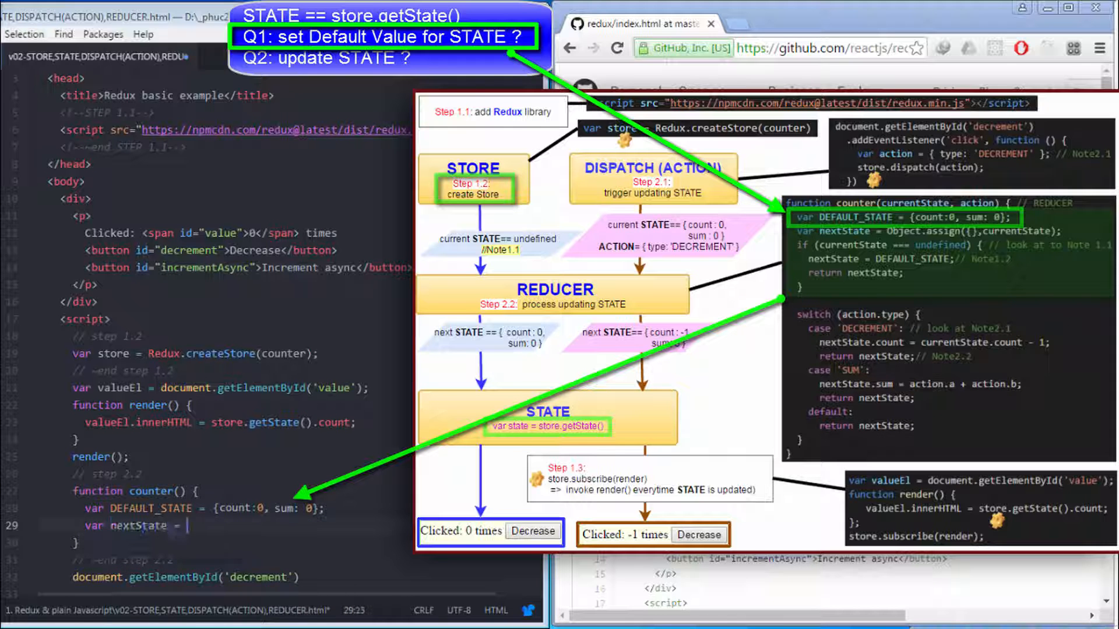
{"action": "type", "text": "Object.assign({}, currentState);"}
{"action": "type", "text": "nextState"}
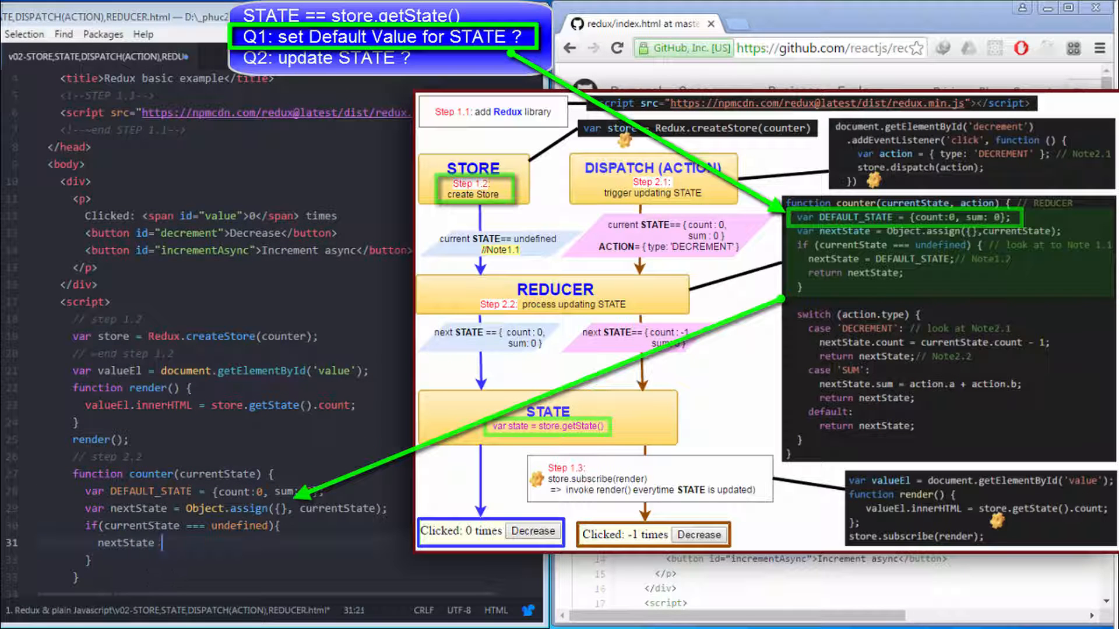
{"action": "type", "text": "= DEFAULT_STATE;"}
{"action": "type", "text": "return nextState;"}
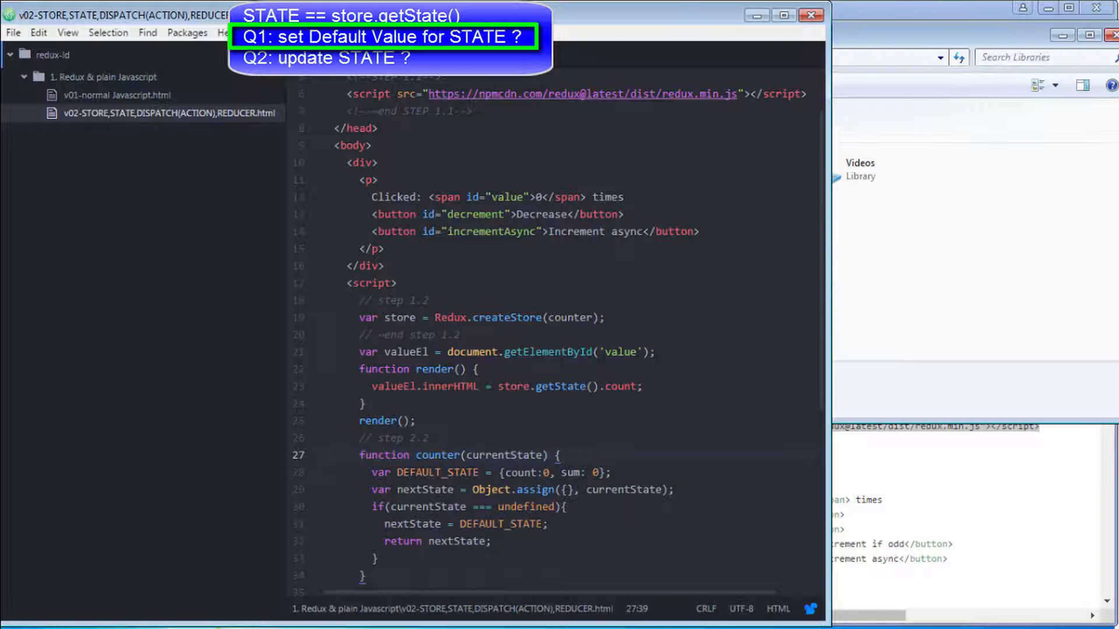
Step: Open the local HTML example file in Chrome from its right-click menu
{"action": "right_click", "coordinate": [168, 112]}
{"action": "type", "text": "console."}
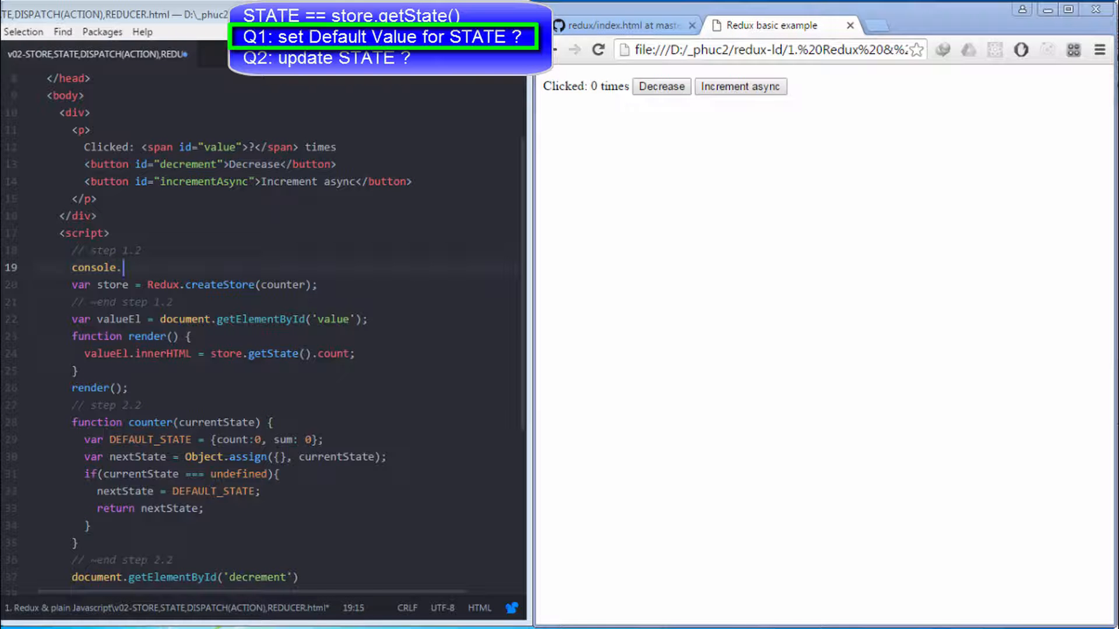
Step: Add console.group and console.groupEnd labelled 'Redux.createStore(REDUCER)' around the createStore line
{"action": "type", "text": "group()"}
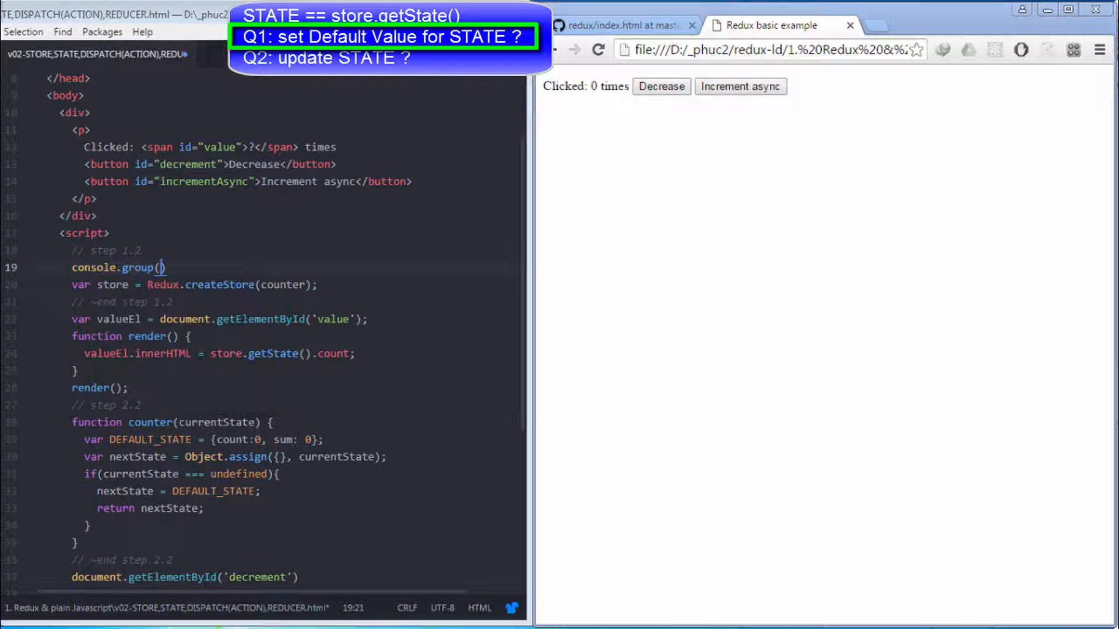
{"action": "type", "text": "''"}
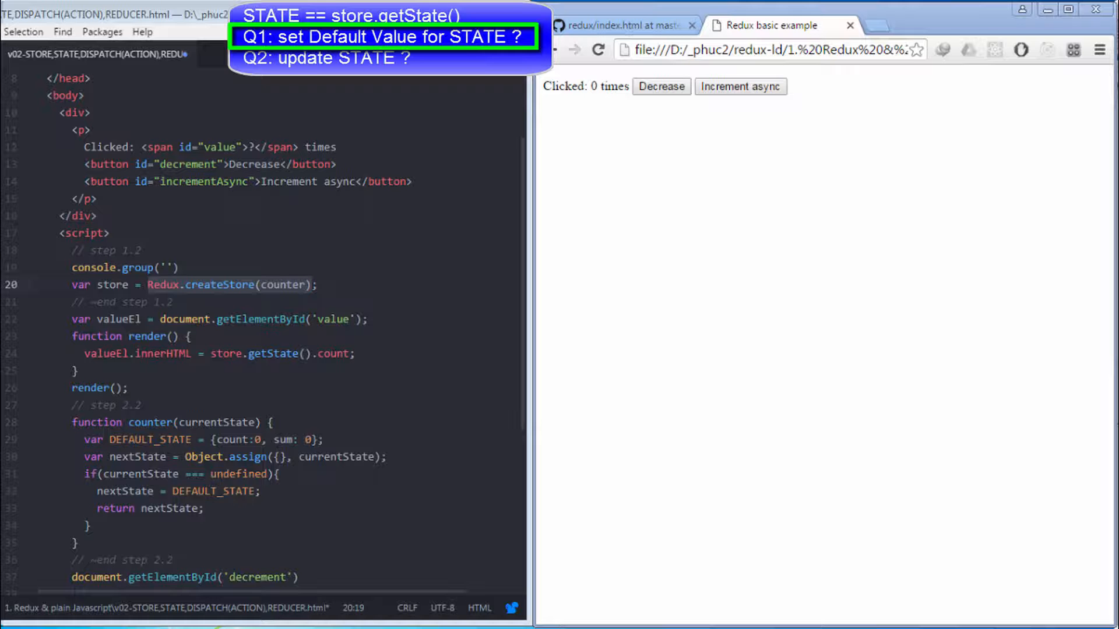
{"action": "left_click", "coordinate": [168, 267]}
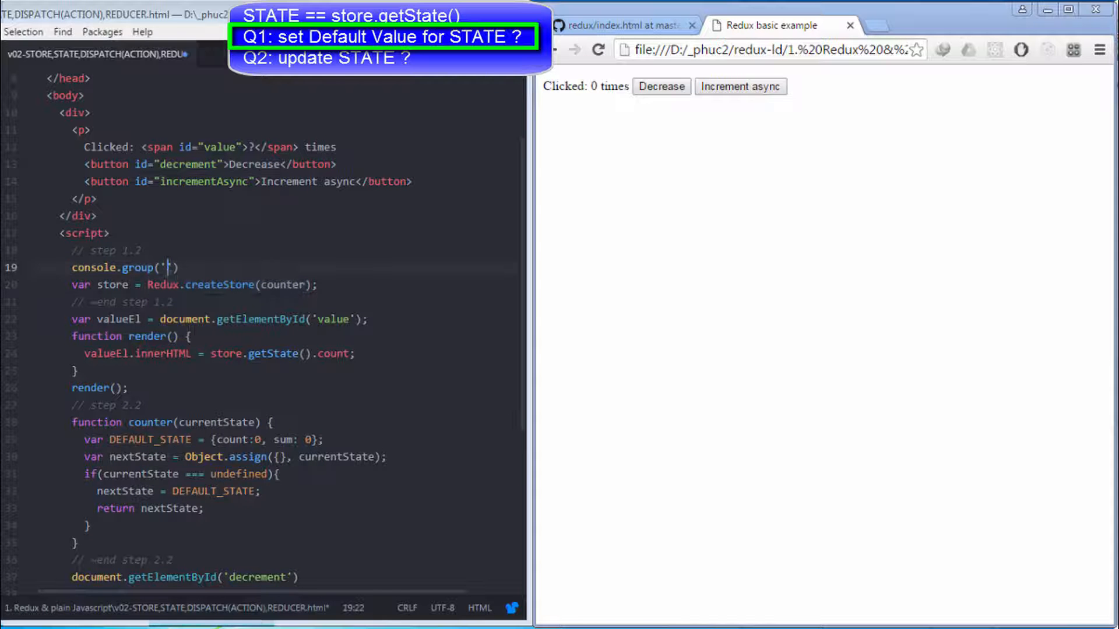
{"action": "type", "text": "Redux.createStore(counter)"}
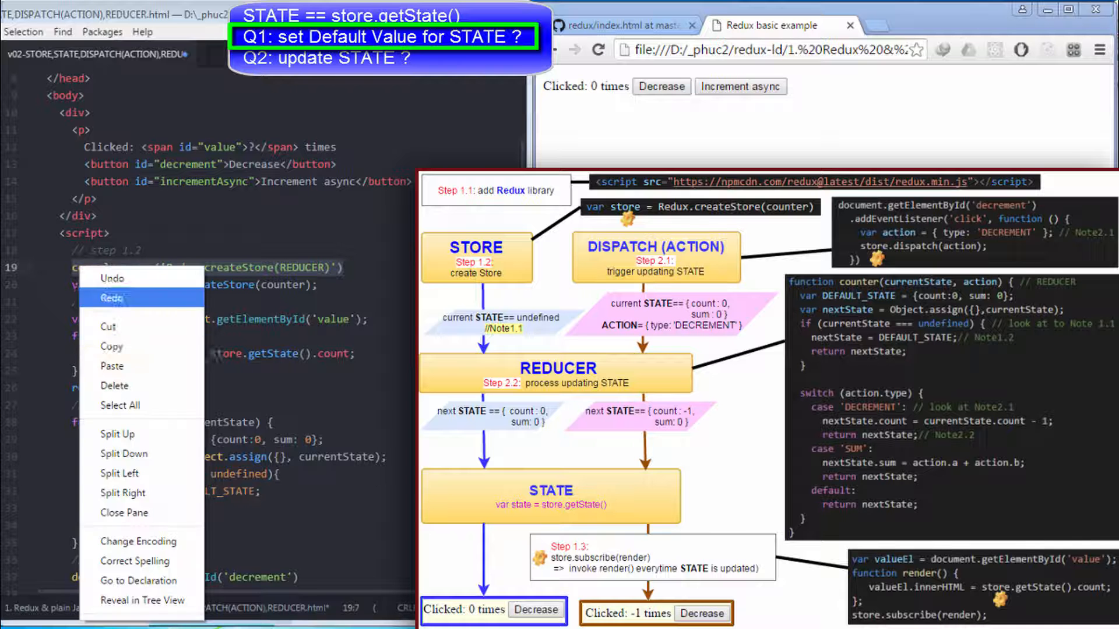
{"action": "left_click", "coordinate": [114, 298]}
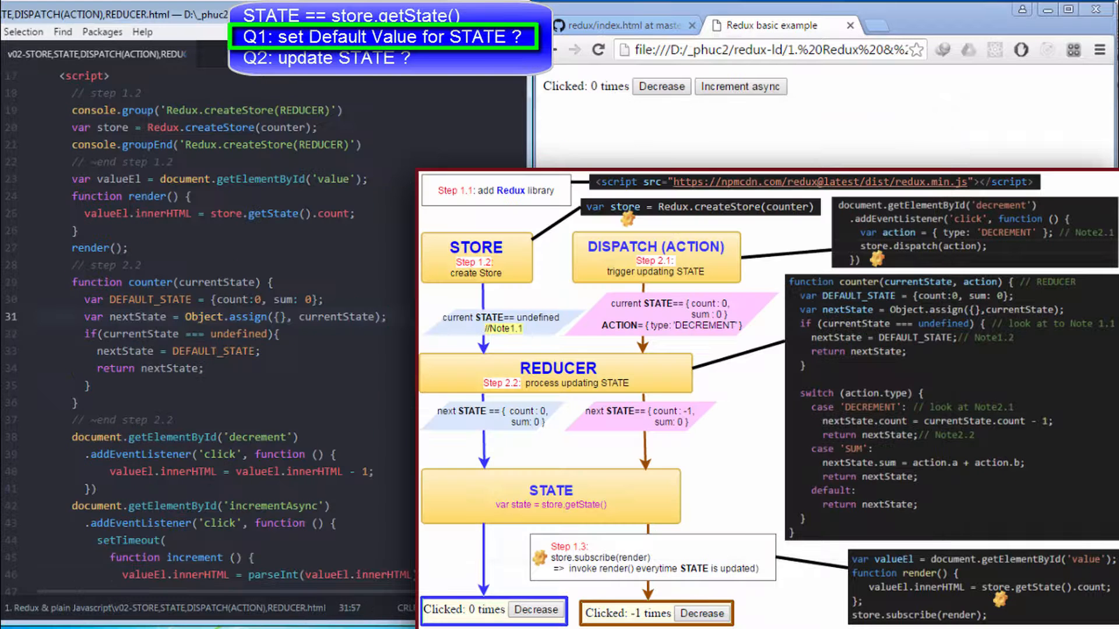
Step: Add console.group('REDUCER'), console.log calls for current and next STATE, and console.groupEnd('REDUCER') to counter()
{"action": "type", "text": "console.log('current STATE == ', currentState"}
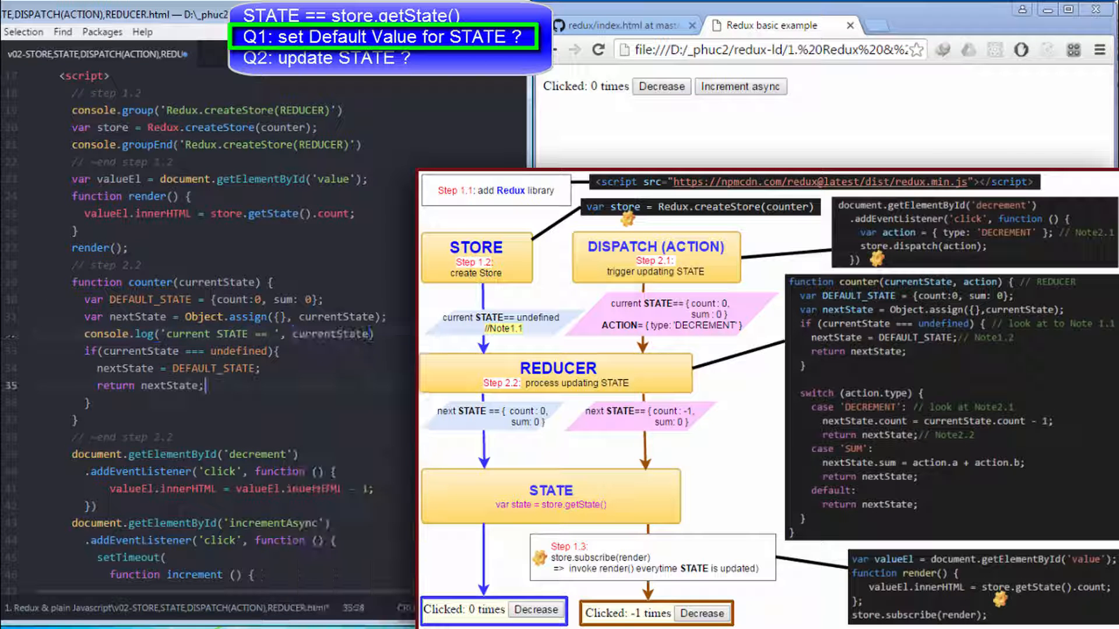
{"action": "type", "text": "console.log('next STATE == ',"}
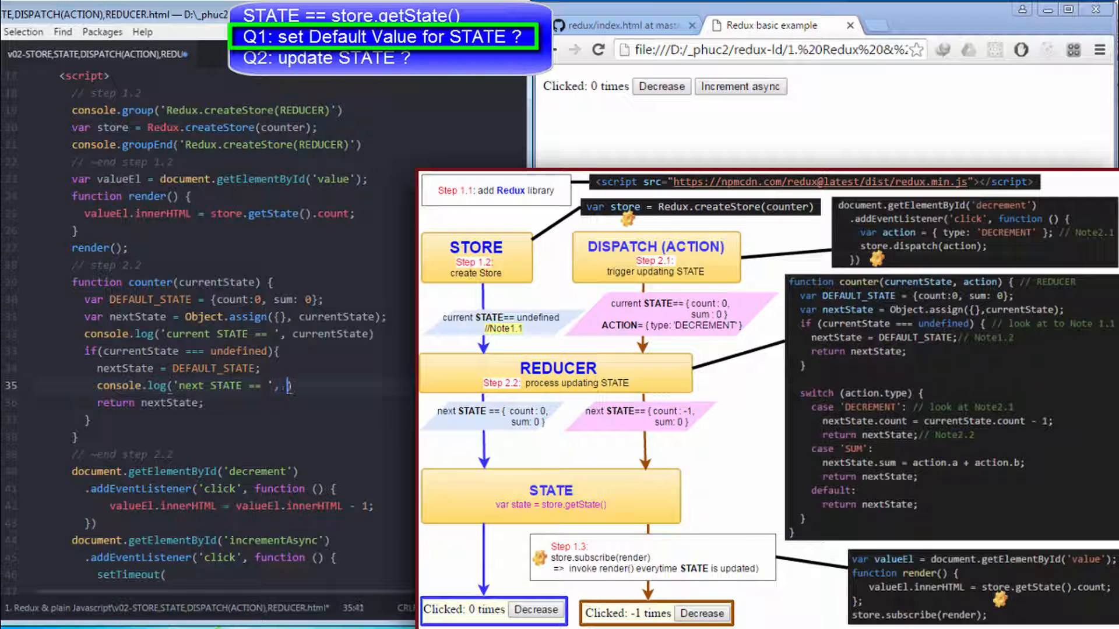
{"action": "right_click", "coordinate": [178, 371]}
{"action": "type", "text": "console.group('REDUCER')"}
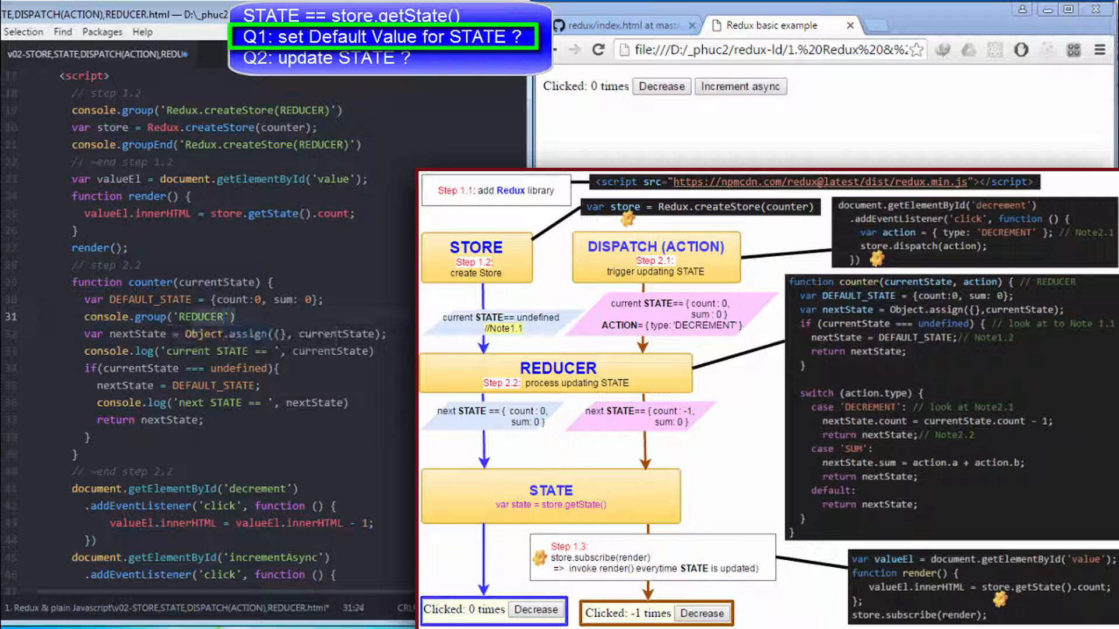
{"action": "right_click", "coordinate": [143, 328]}
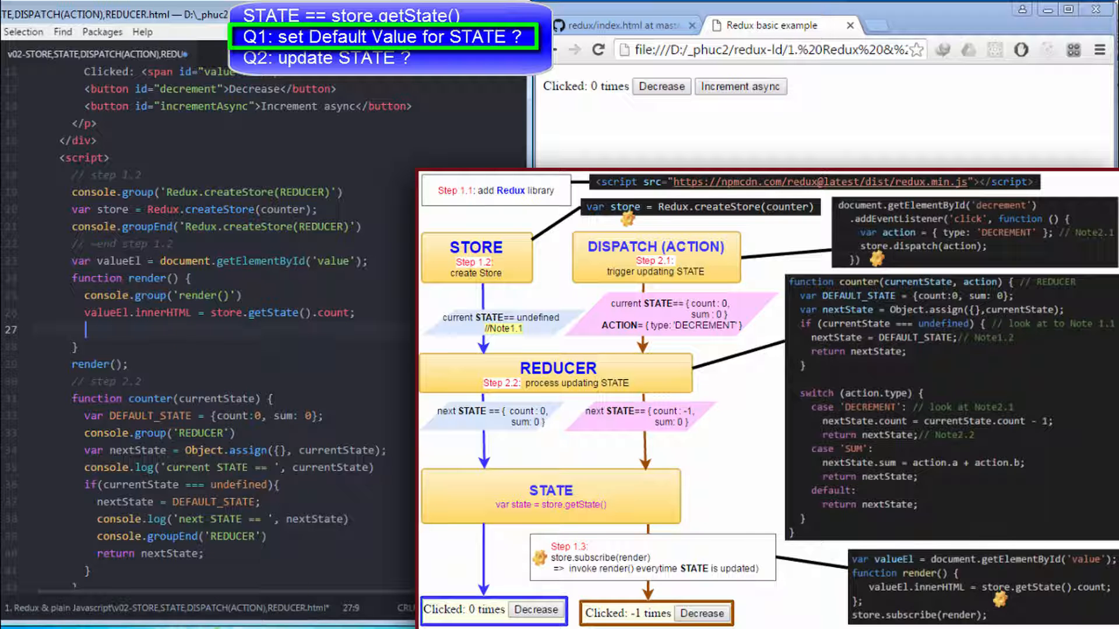
Step: Log 'STATE == store.getState() ==' with store.getState() inside a render() console group
{"action": "type", "text": "console.groupE('render()')"}
{"action": "type", "text": "console.log("}
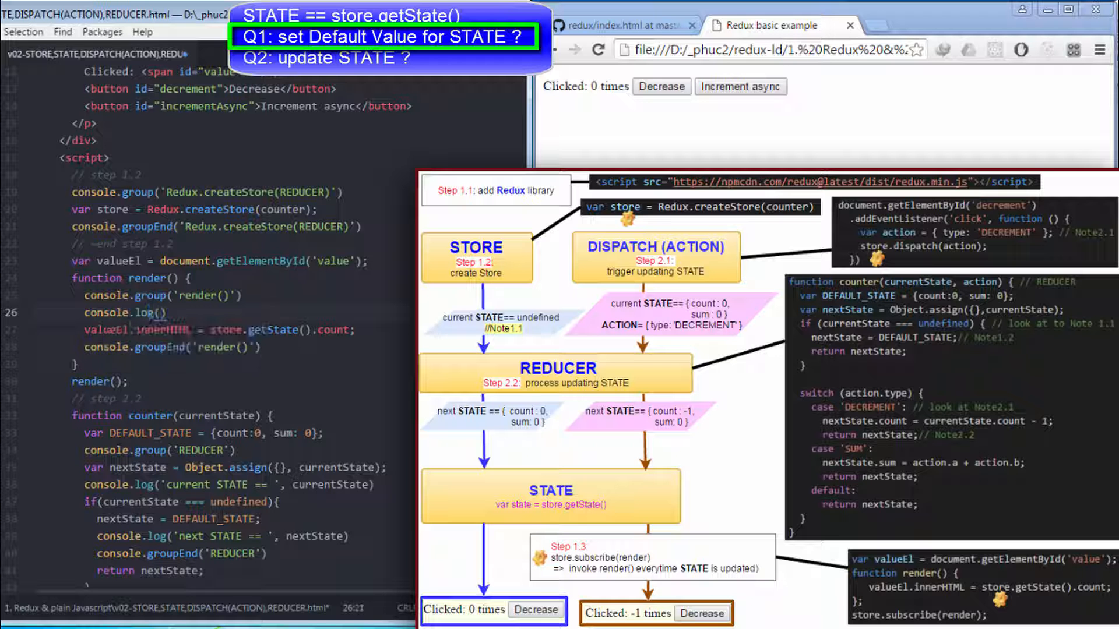
{"action": "type", "text": "STATE == store.getState("}
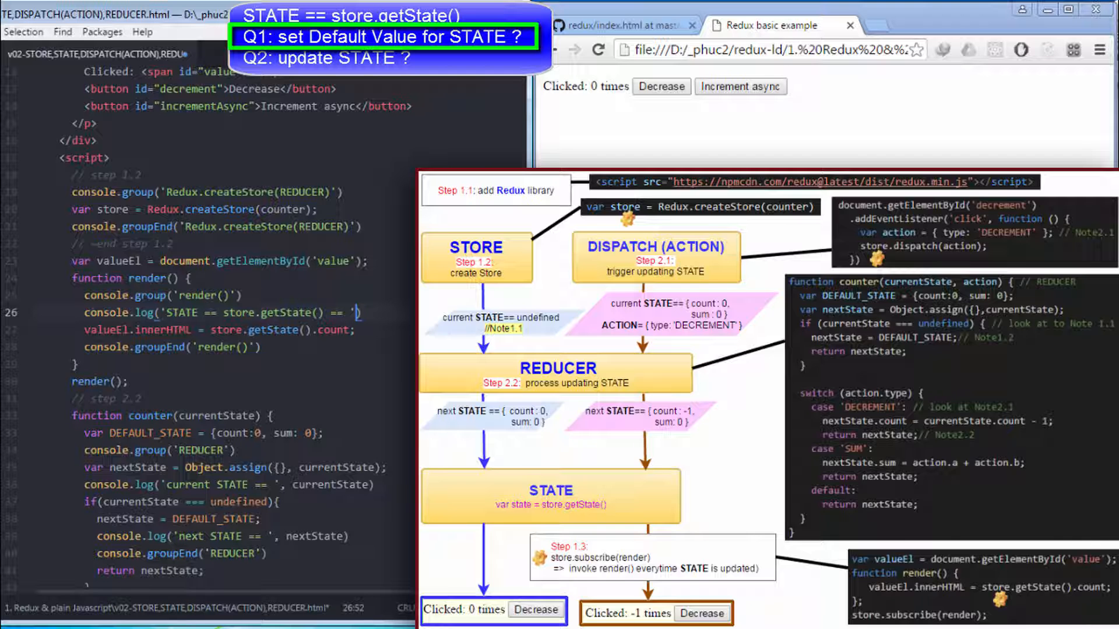
{"action": "right_click", "coordinate": [368, 315]}
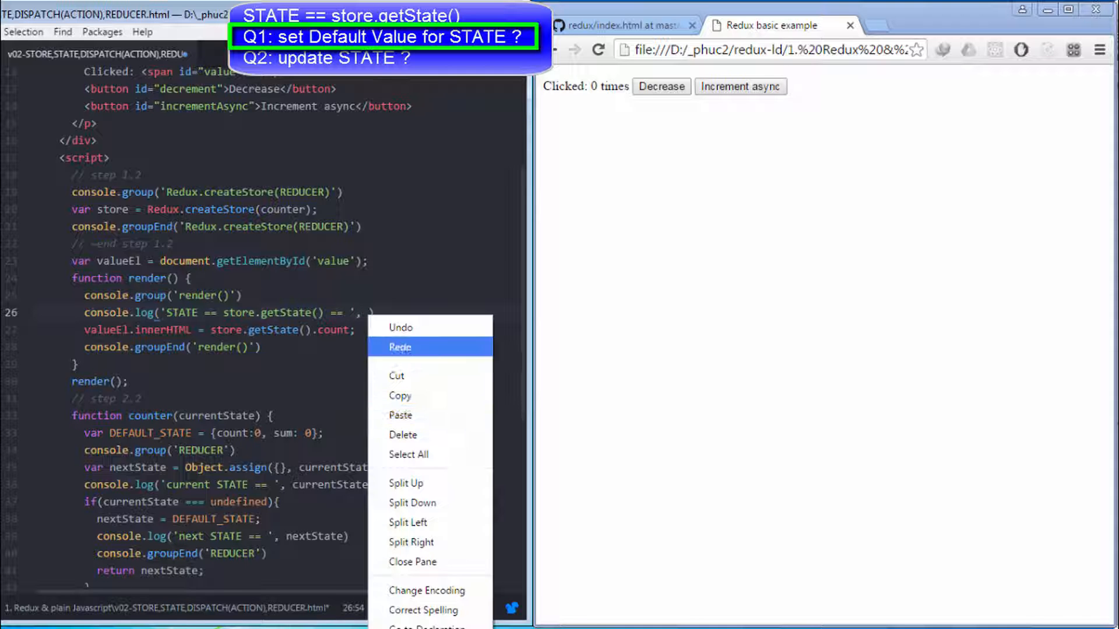
{"action": "left_click", "coordinate": [400, 347]}
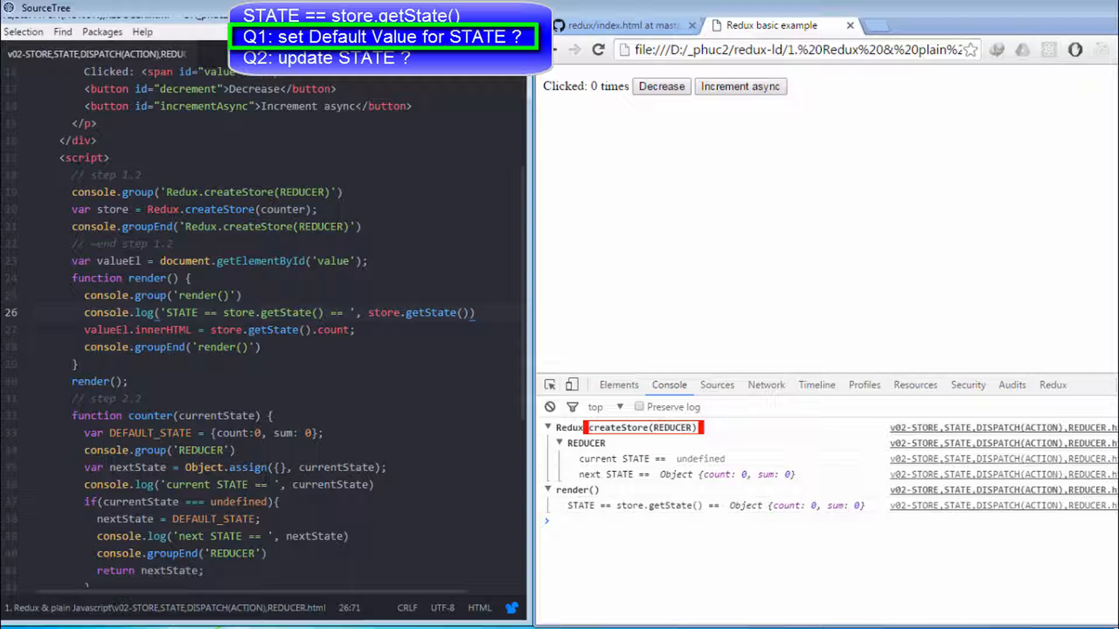
Step: Reload the page with the DevTools Console open to inspect the grouped logs
{"action": "left_click", "coordinate": [585, 443]}
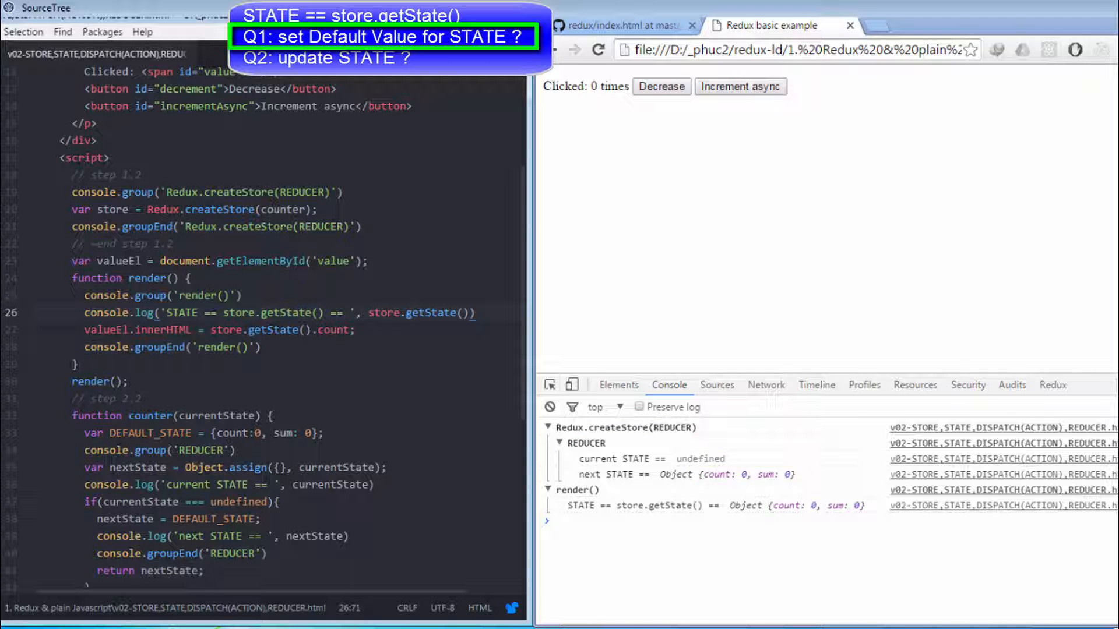
{"action": "left_click", "coordinate": [794, 505]}
{"action": "type", "text": " // REDUCER"}
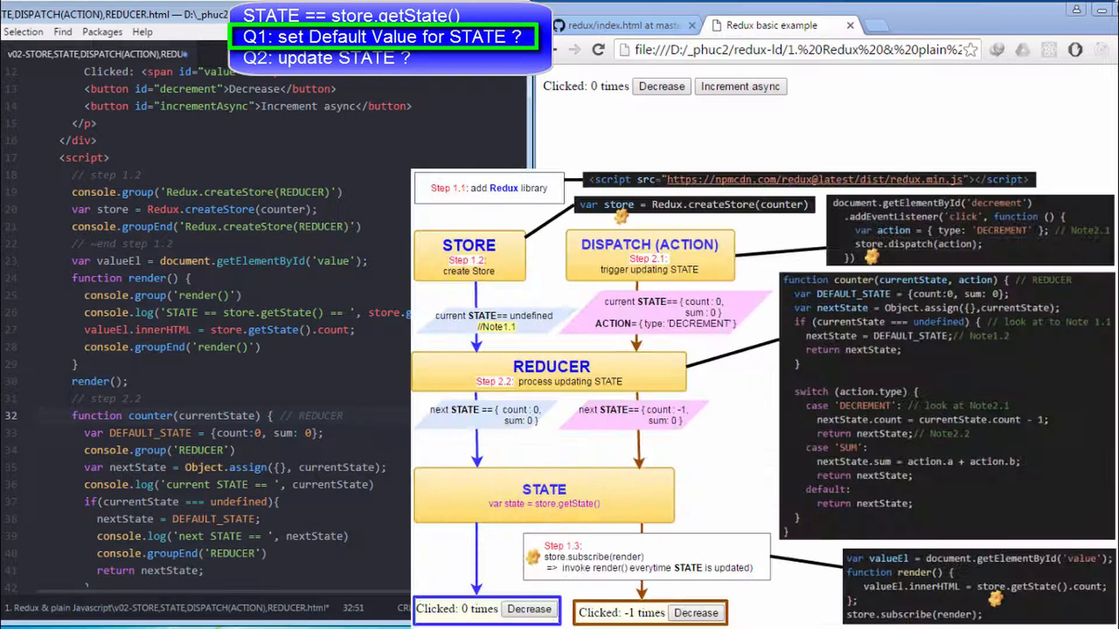
Step: Add '// REDUCER' after the counter() header and '// Look at Note 1.1' beside the undefined check
{"action": "left_click", "coordinate": [495, 315]}
{"action": "type", "text": " // look at Note 1.1"}
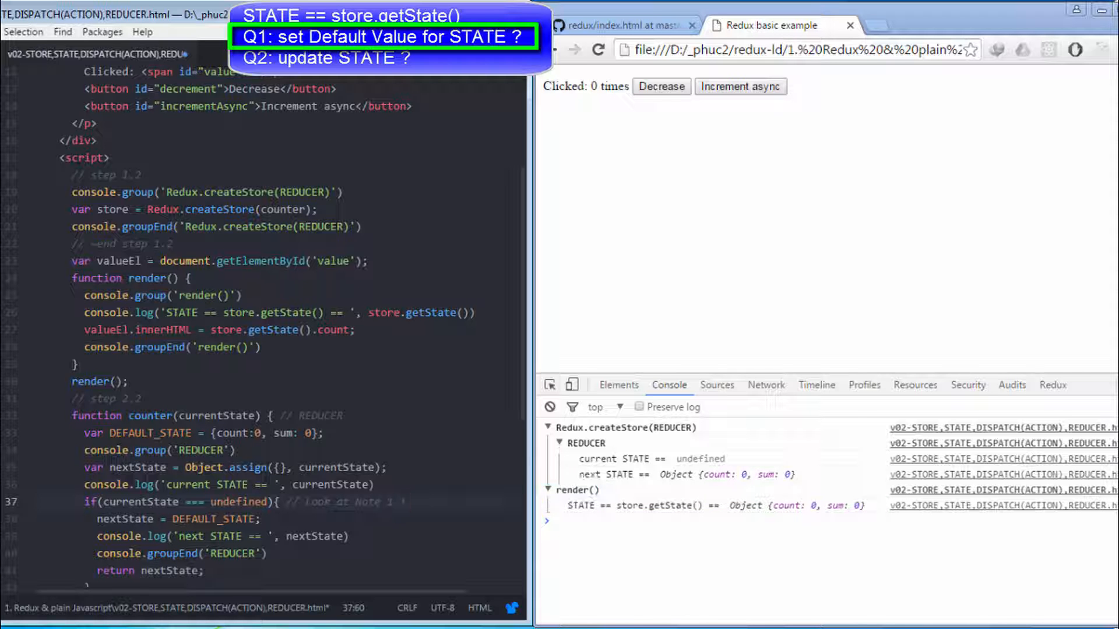
Step: Replace the DEFAULT_STATE count value 0 with 100
{"action": "left_click", "coordinate": [257, 433]}
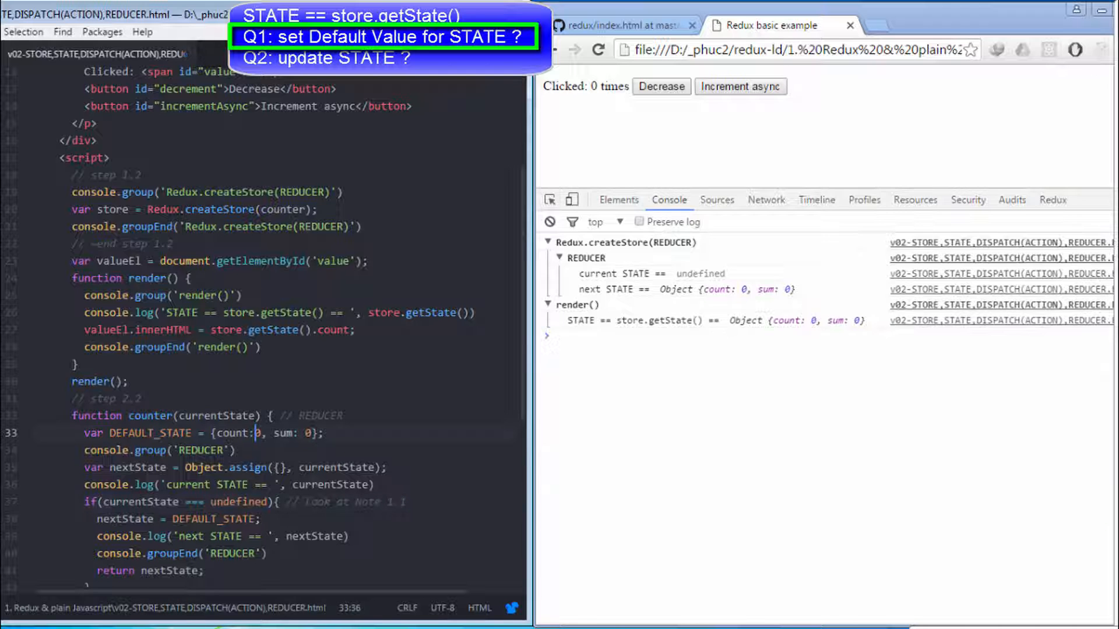
{"action": "type", "text": "100"}
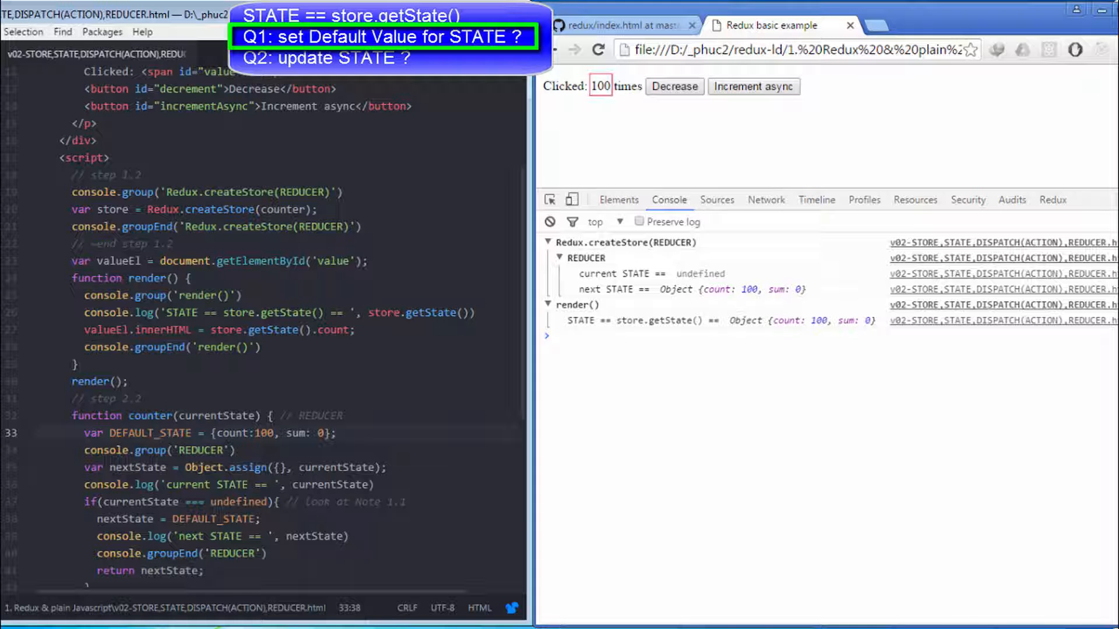
{"action": "double_click", "coordinate": [246, 433]}
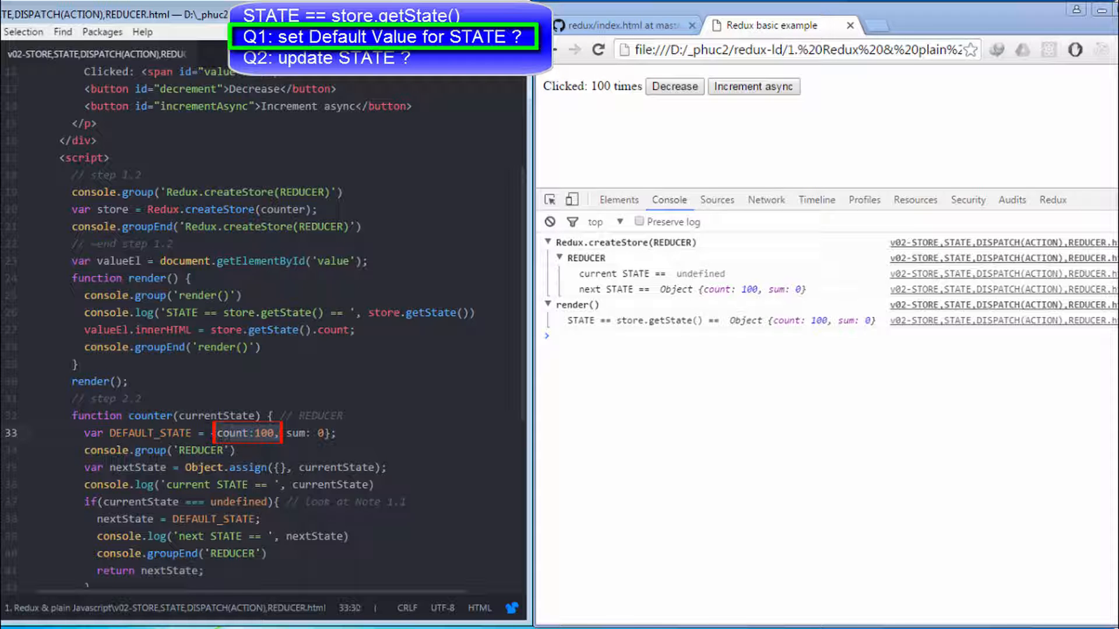